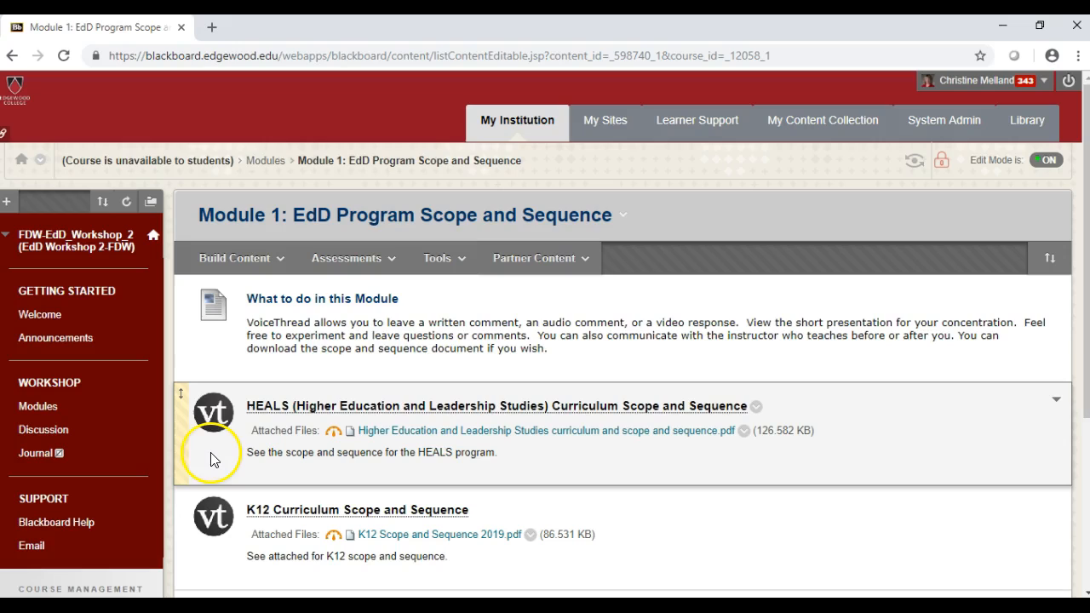
pyautogui.moveTo(220, 450)
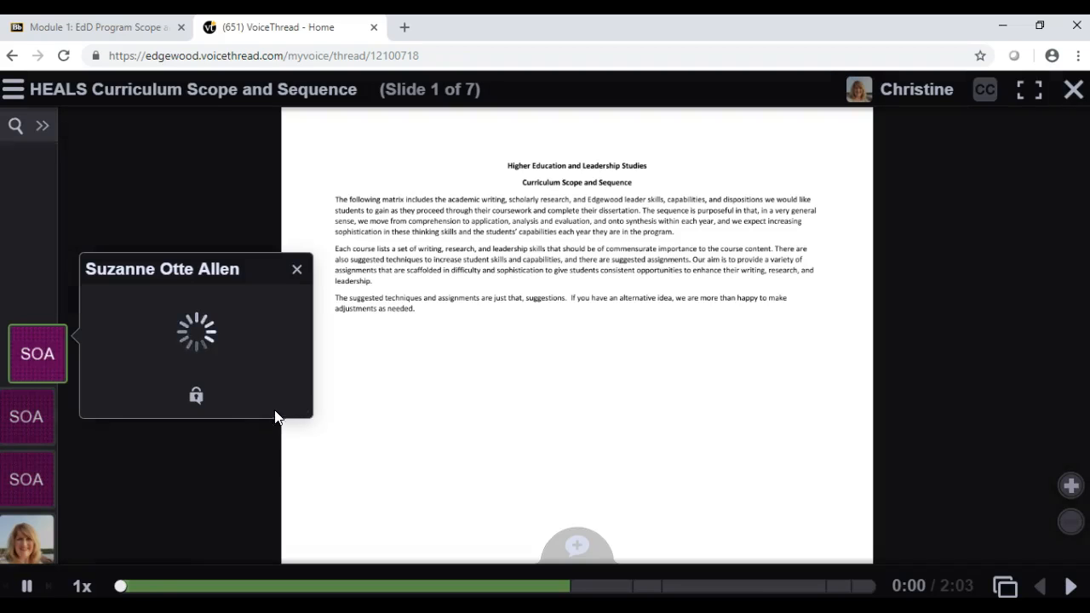
# - Pause the playing first comment at 0:02
pyautogui.click(26, 586)
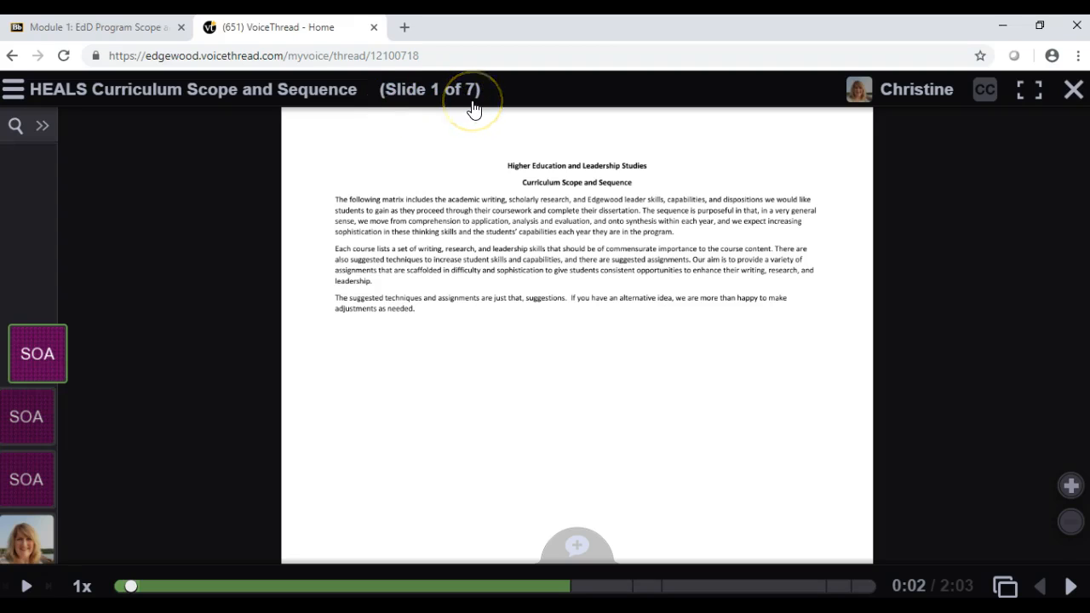
pyautogui.moveTo(694, 92)
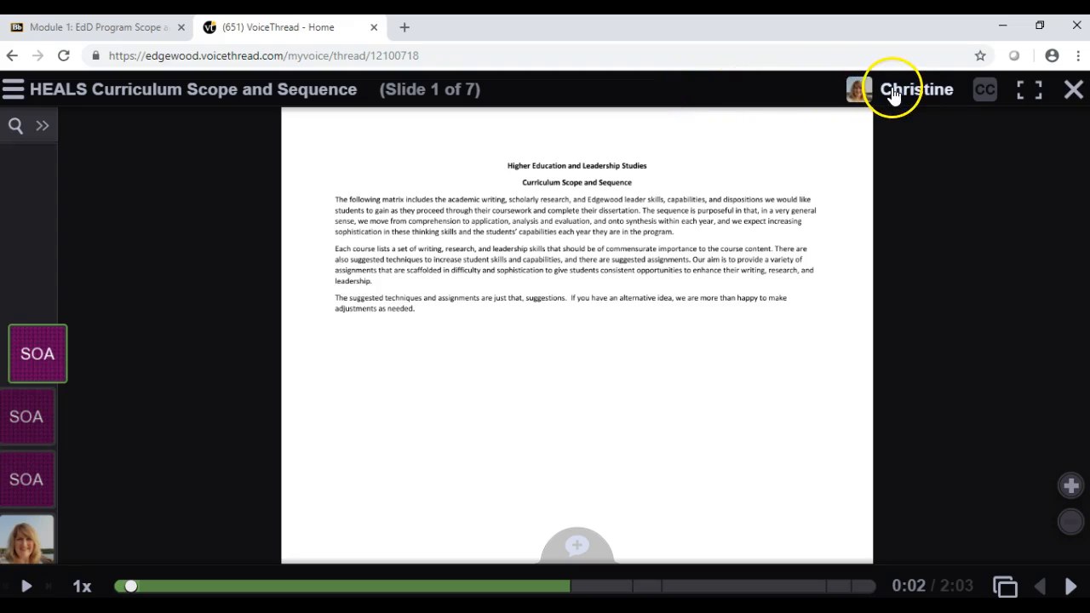
pyautogui.moveTo(1073, 90)
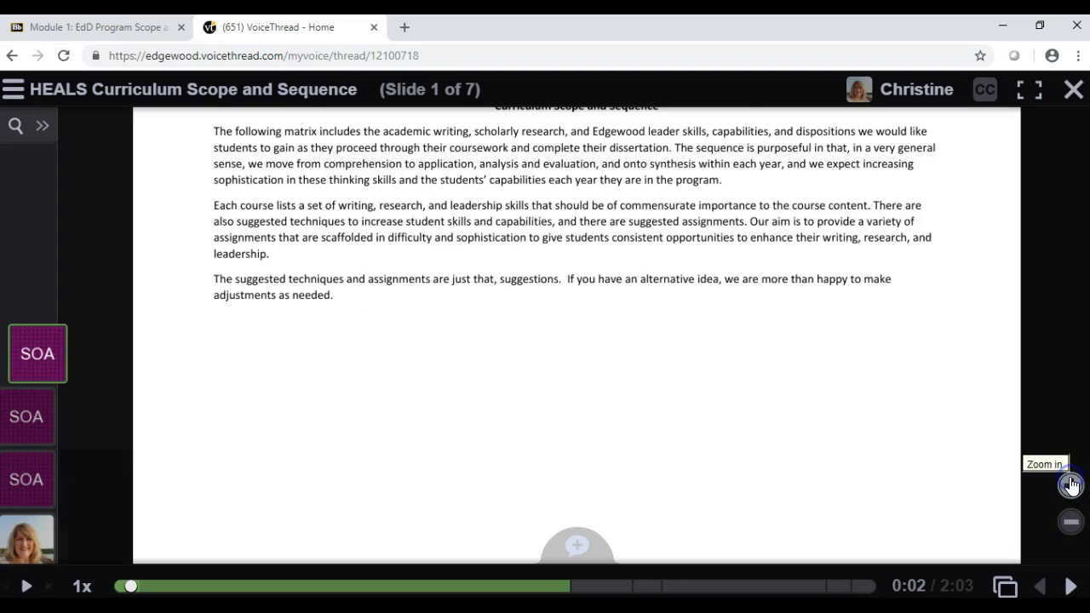
# - Zoom slide 1 back out to its normal size
pyautogui.click(1071, 521)
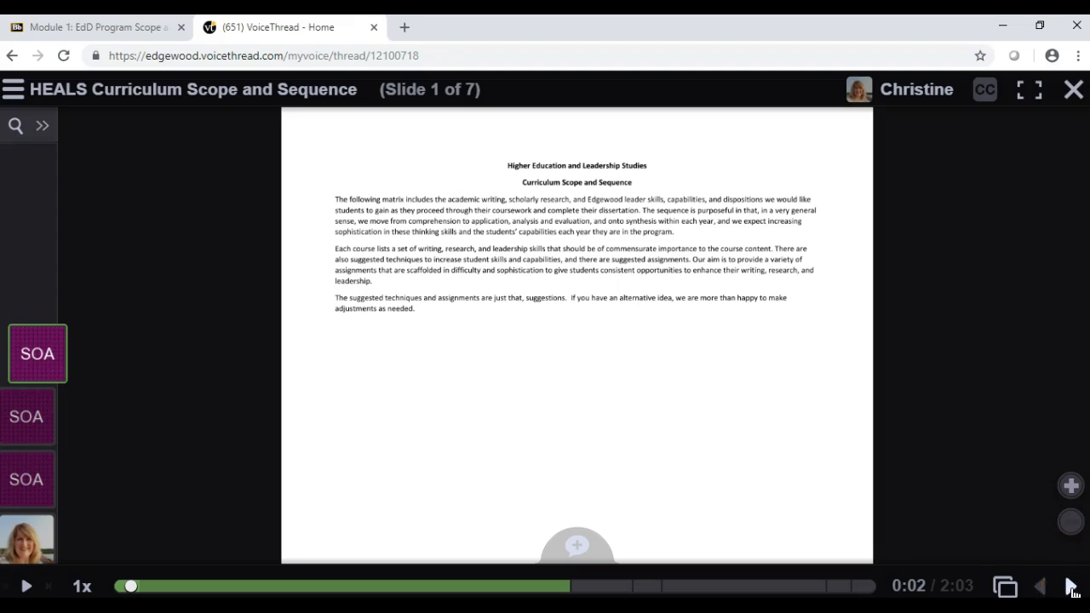
pyautogui.moveTo(1075, 585)
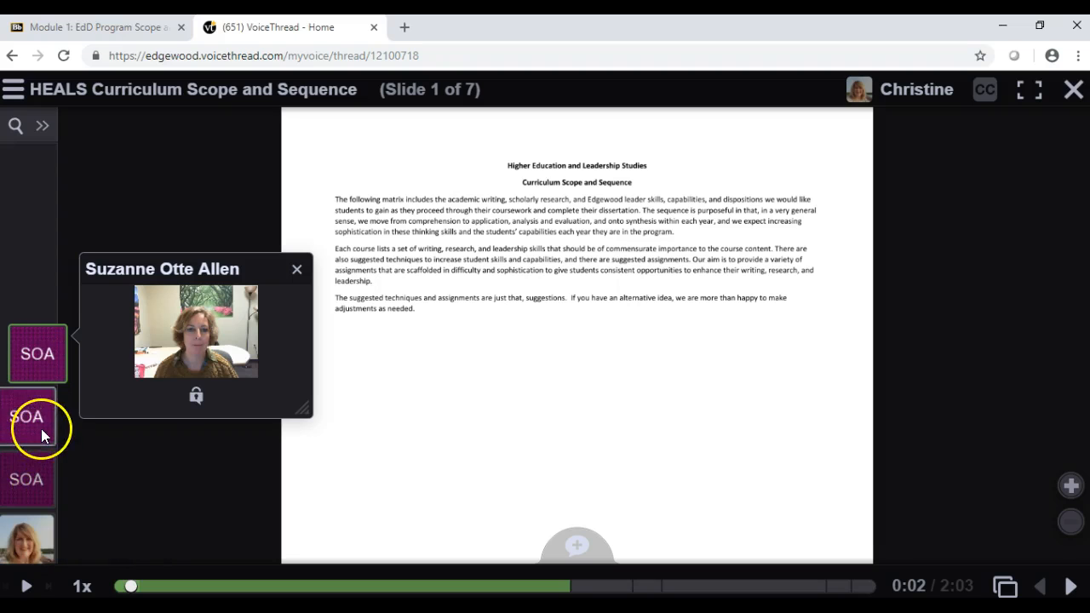
pyautogui.moveTo(27, 417)
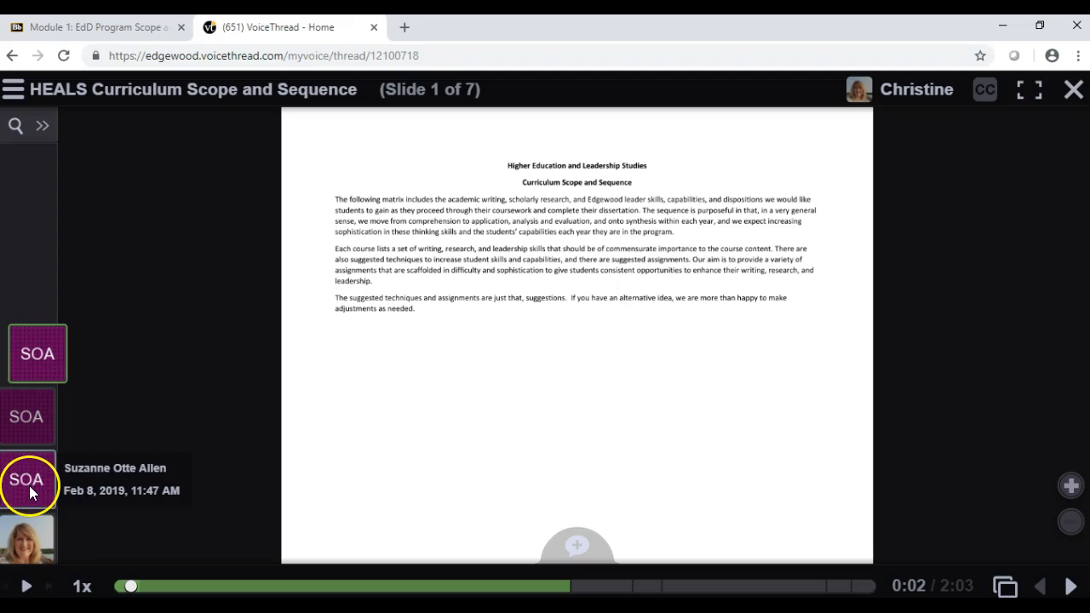
pyautogui.moveTo(30, 481)
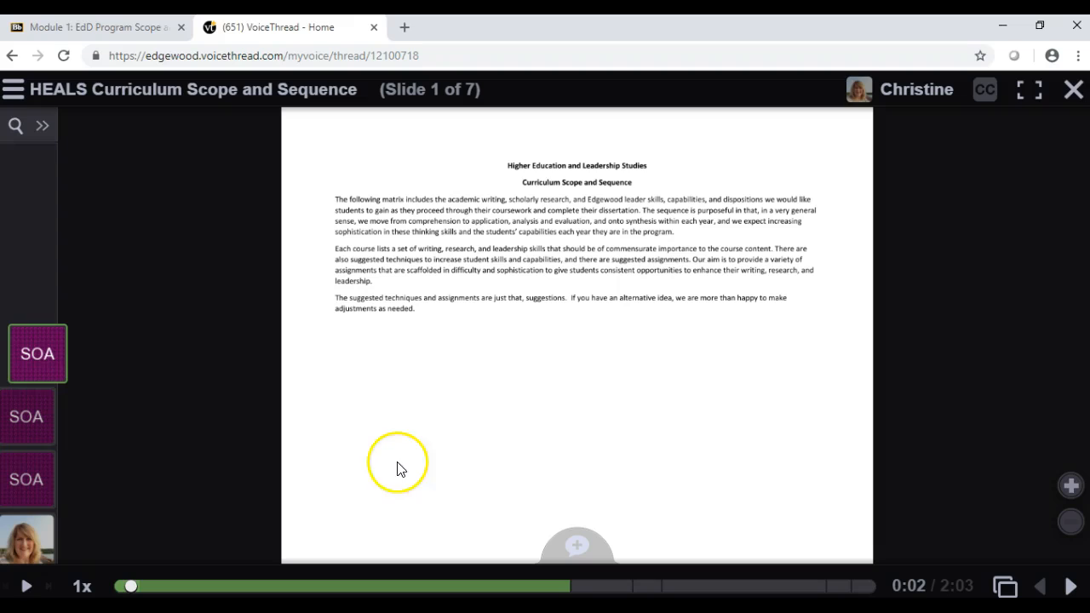
pyautogui.moveTo(577, 547)
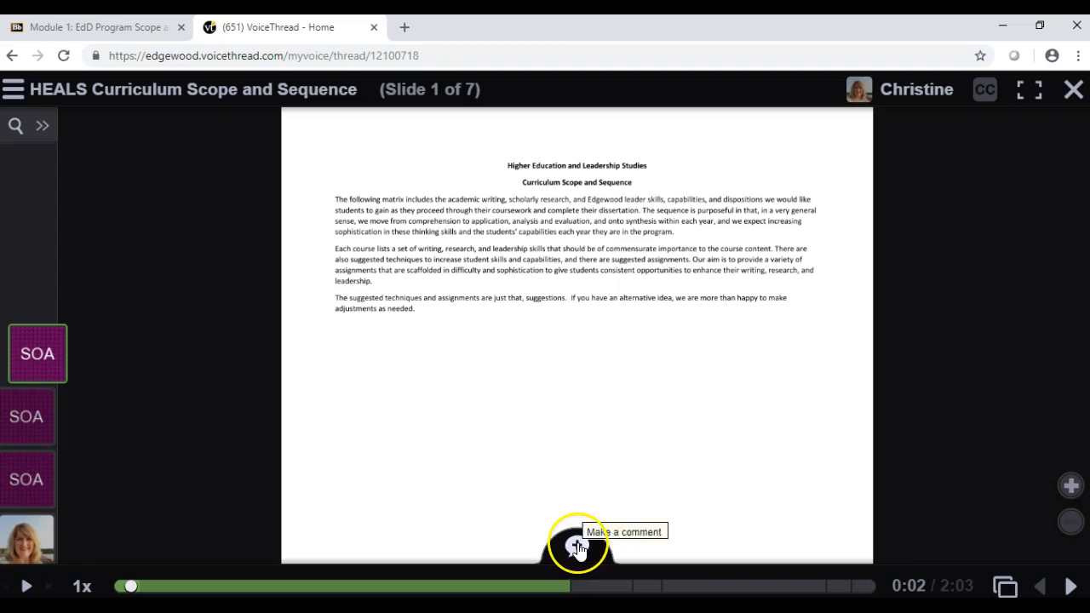
# - Show the text, phone, voice, video and upload comment options on slide 1
pyautogui.click(576, 546)
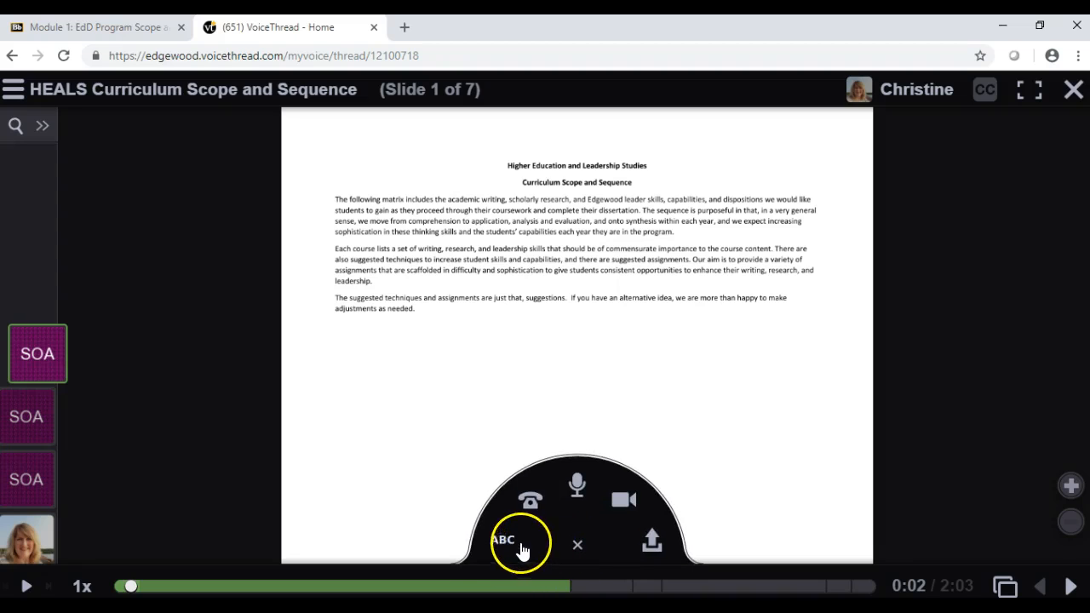
pyautogui.moveTo(627, 537)
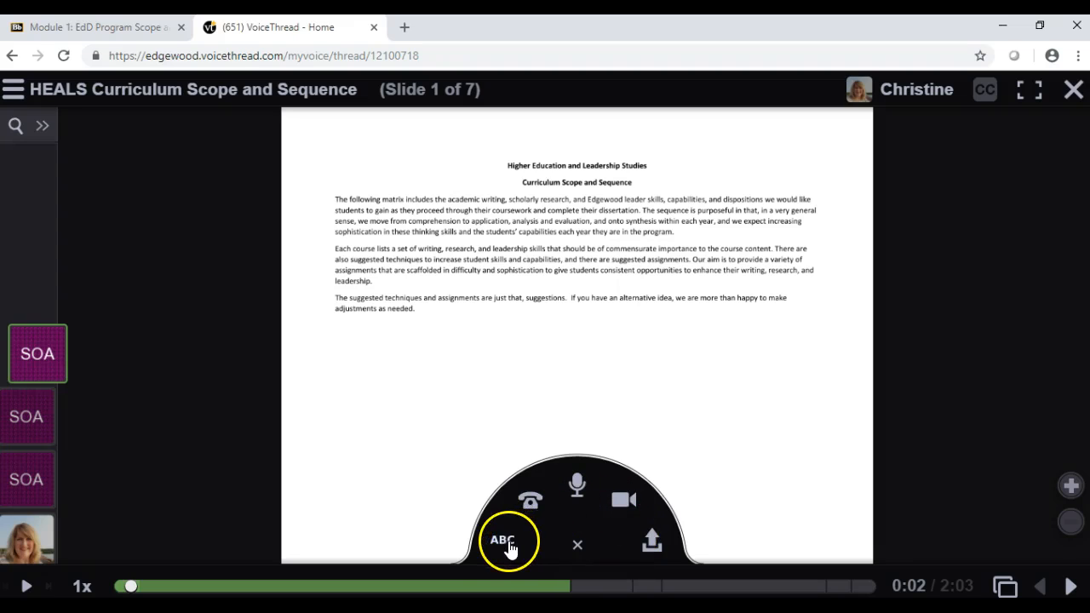
pyautogui.moveTo(623, 500)
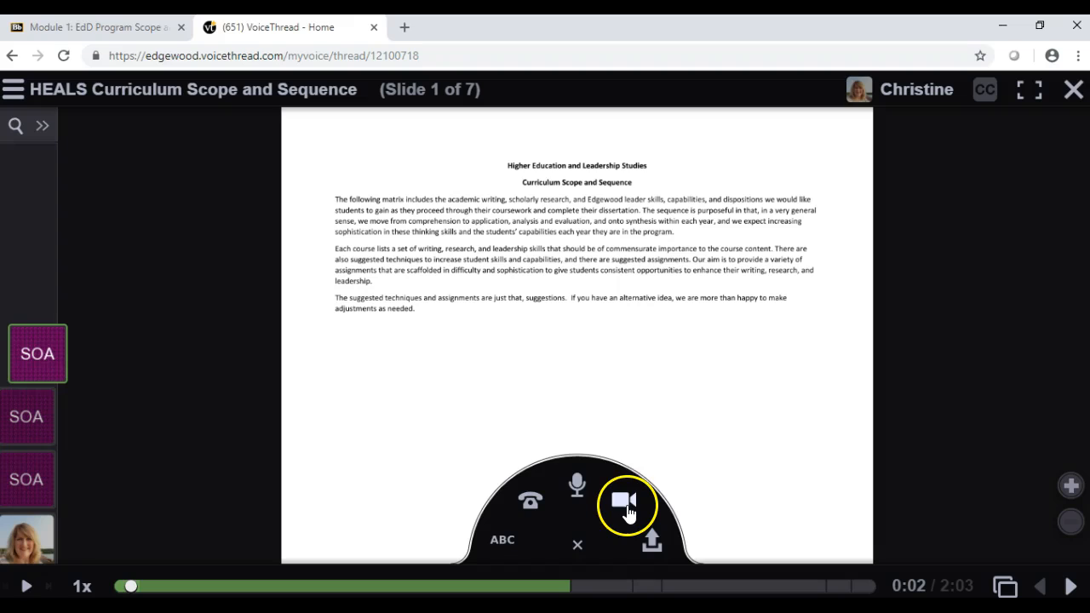
pyautogui.moveTo(577, 485)
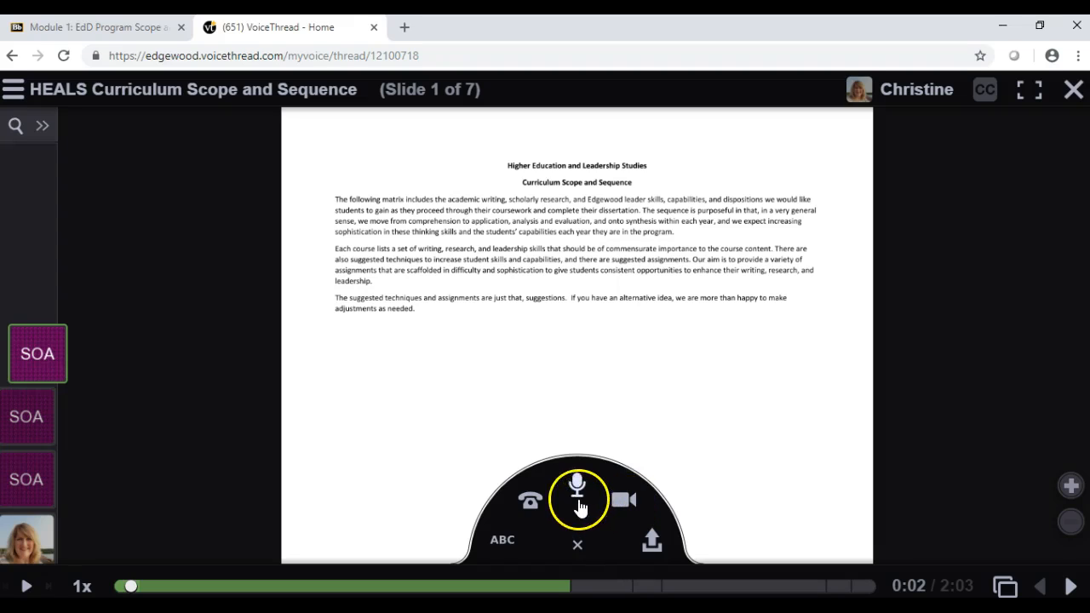
pyautogui.moveTo(623, 500)
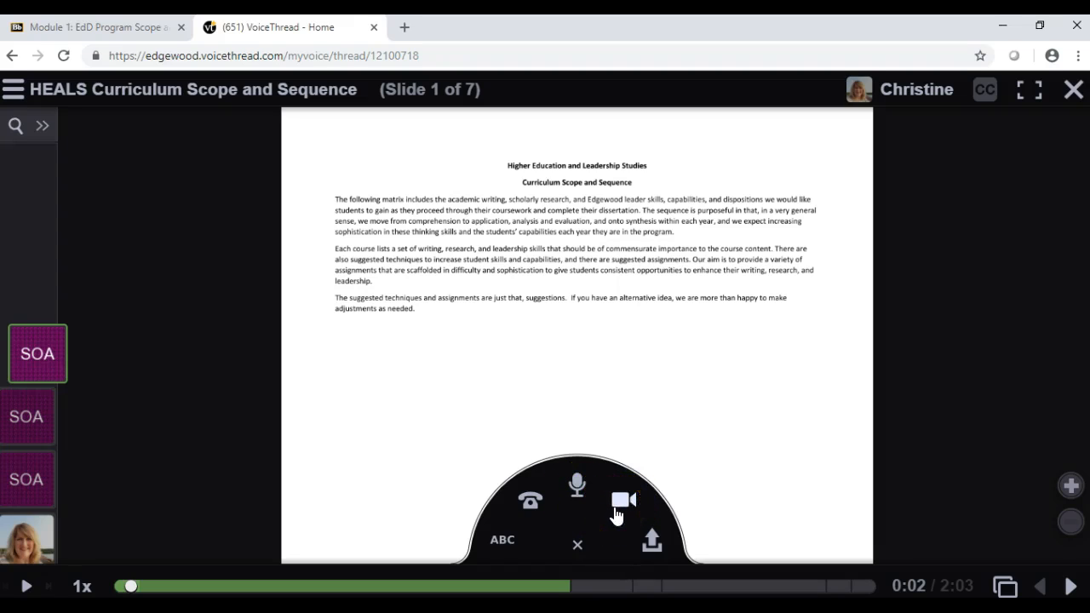
pyautogui.moveTo(622, 499)
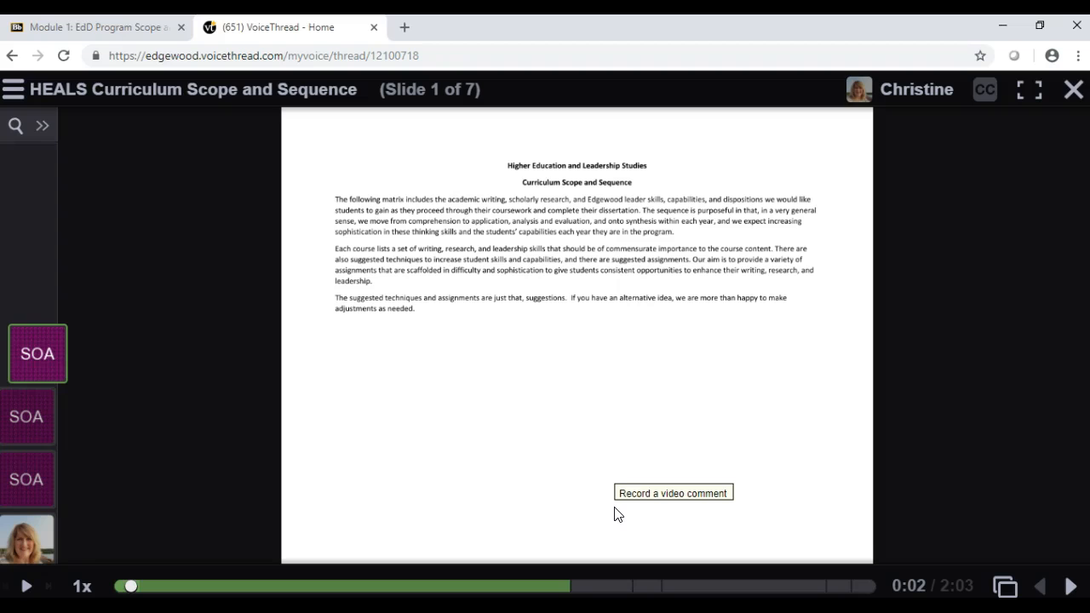
pyautogui.click(672, 492)
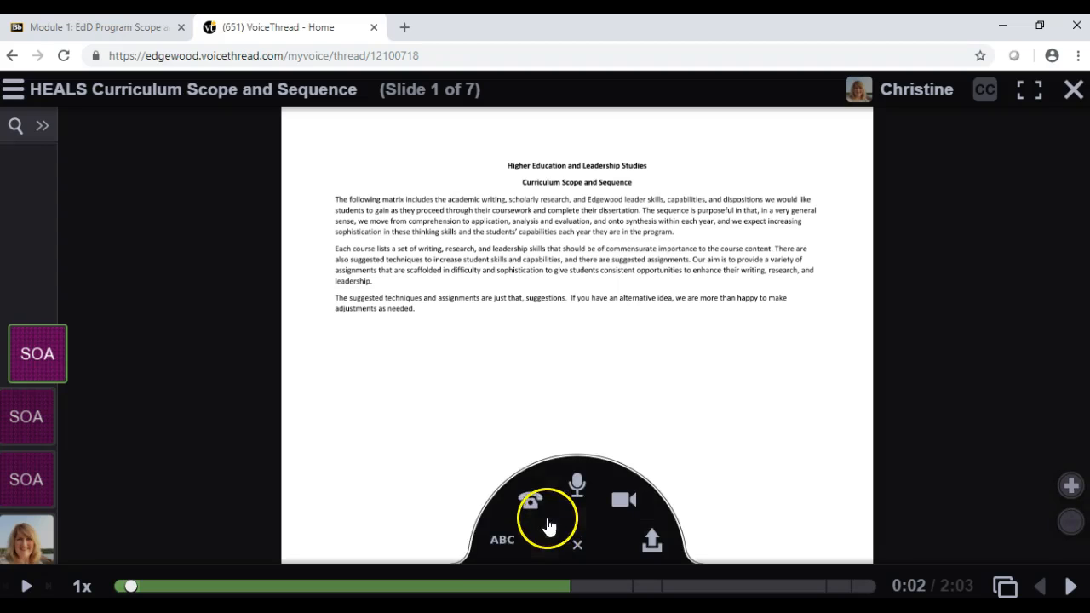
# - Save a text comment reading 'sample text comment for you' on slide 1
pyautogui.click(501, 539)
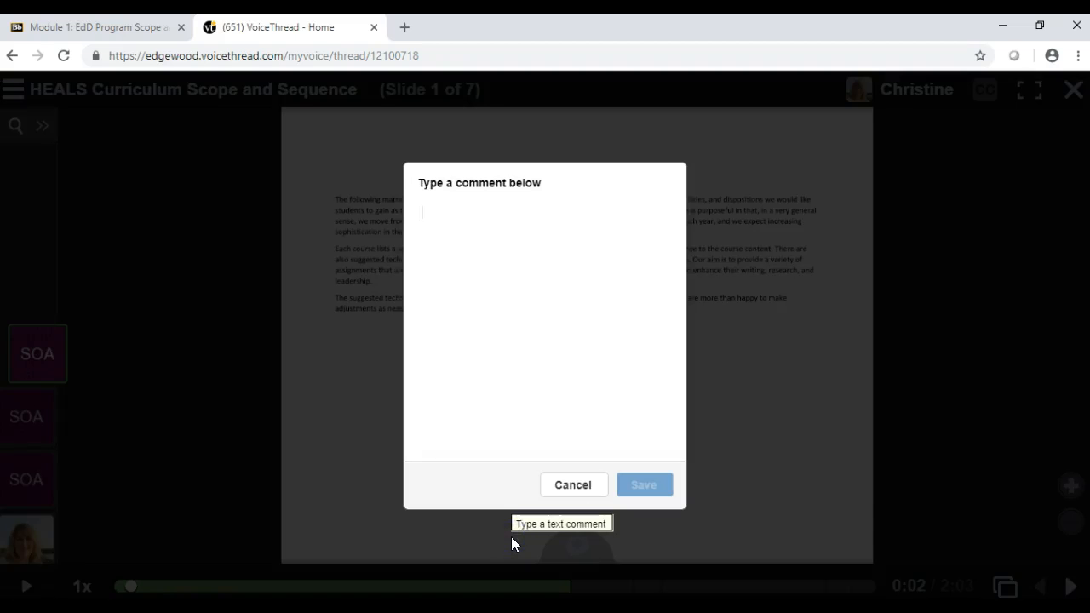
pyautogui.write('sample')
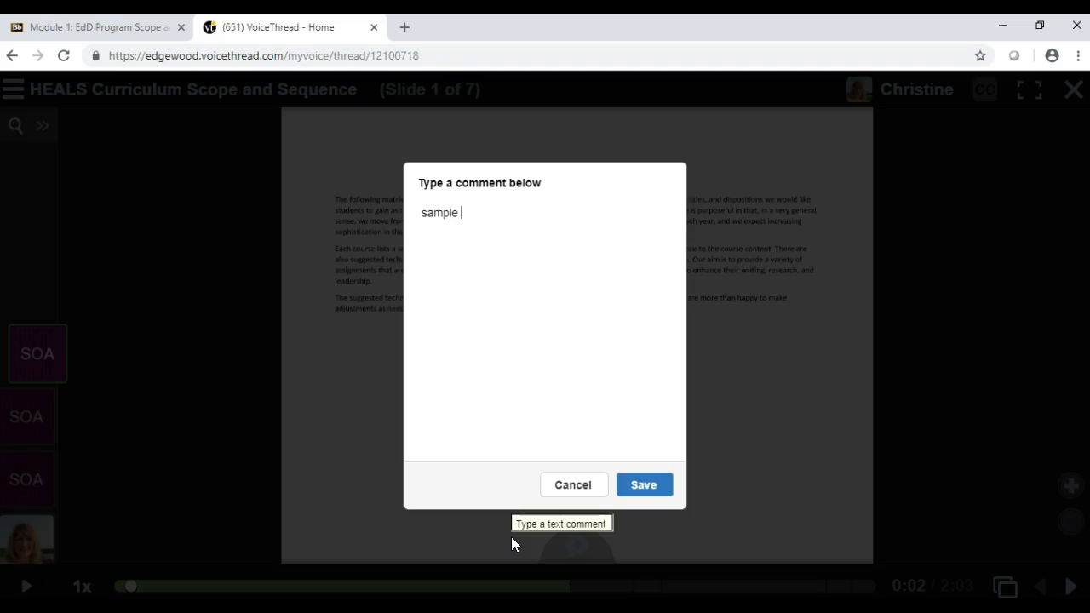
pyautogui.write('text comment for you')
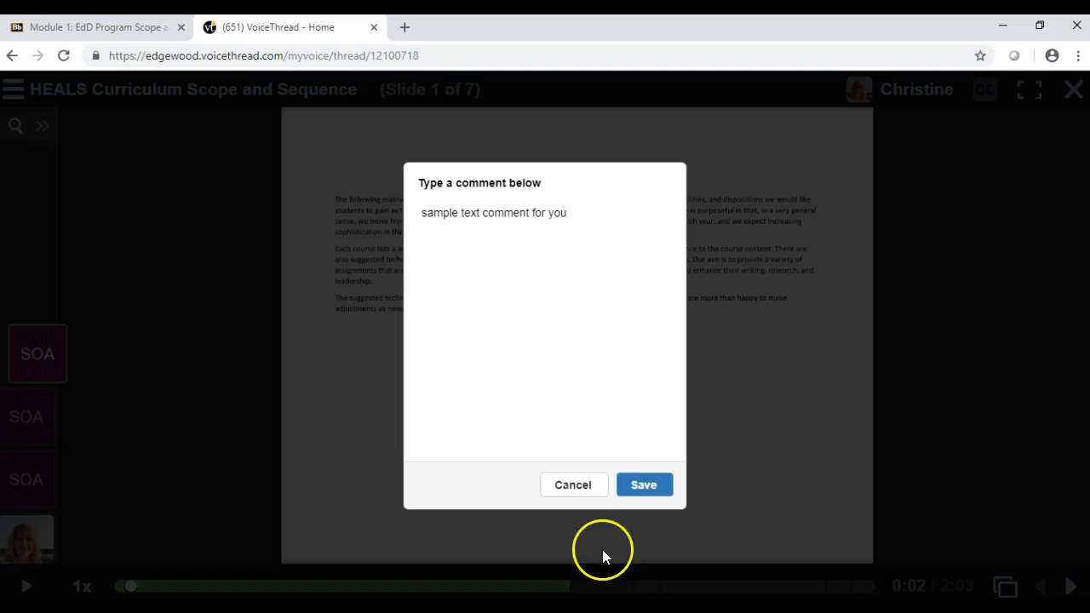
pyautogui.click(644, 485)
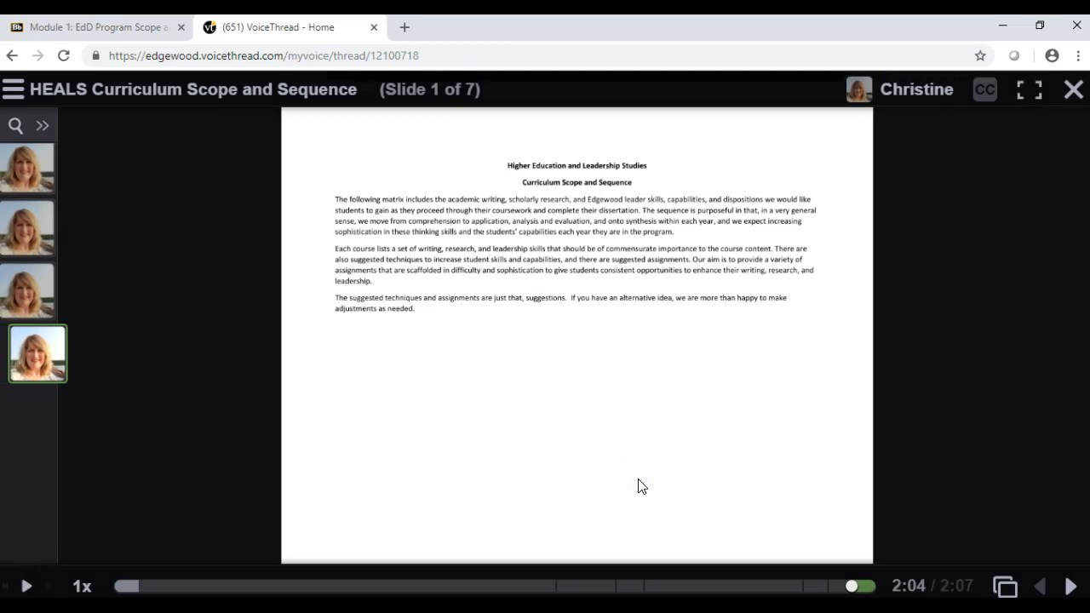
pyautogui.click(36, 353)
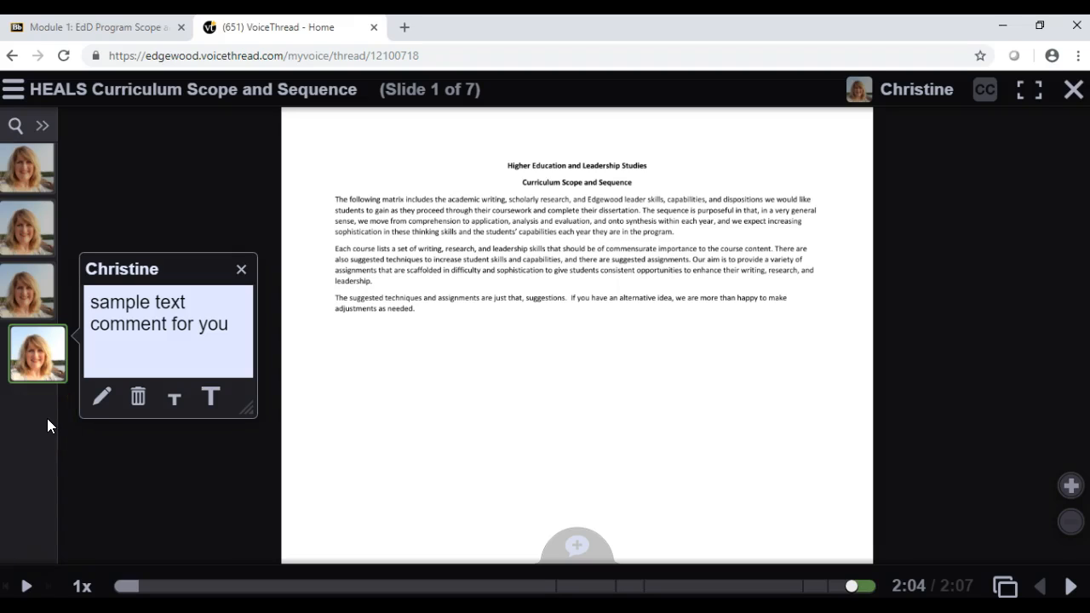
pyautogui.click(241, 269)
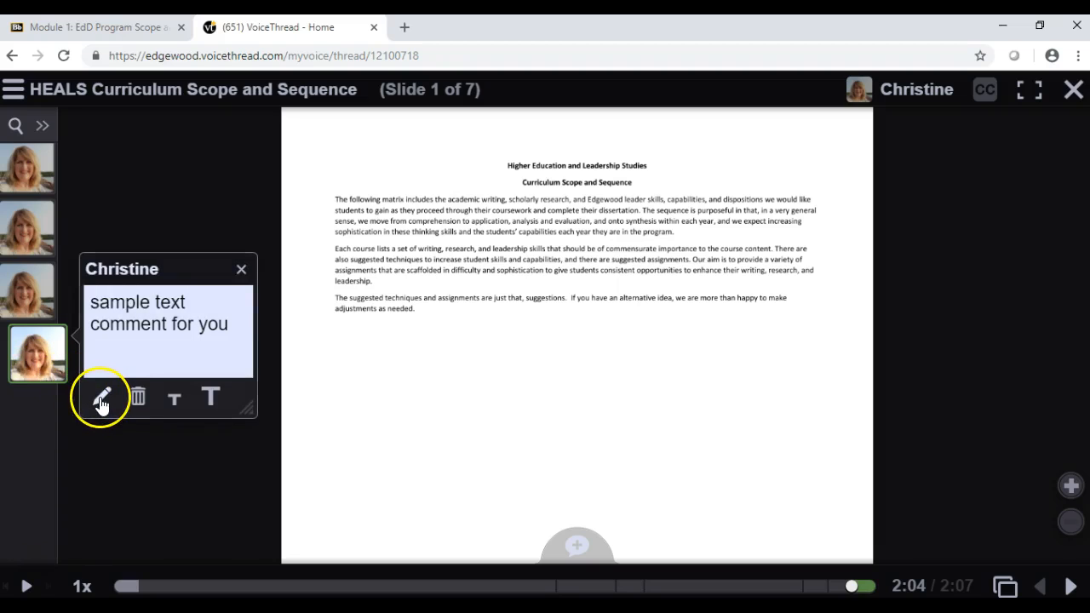
pyautogui.moveTo(101, 395)
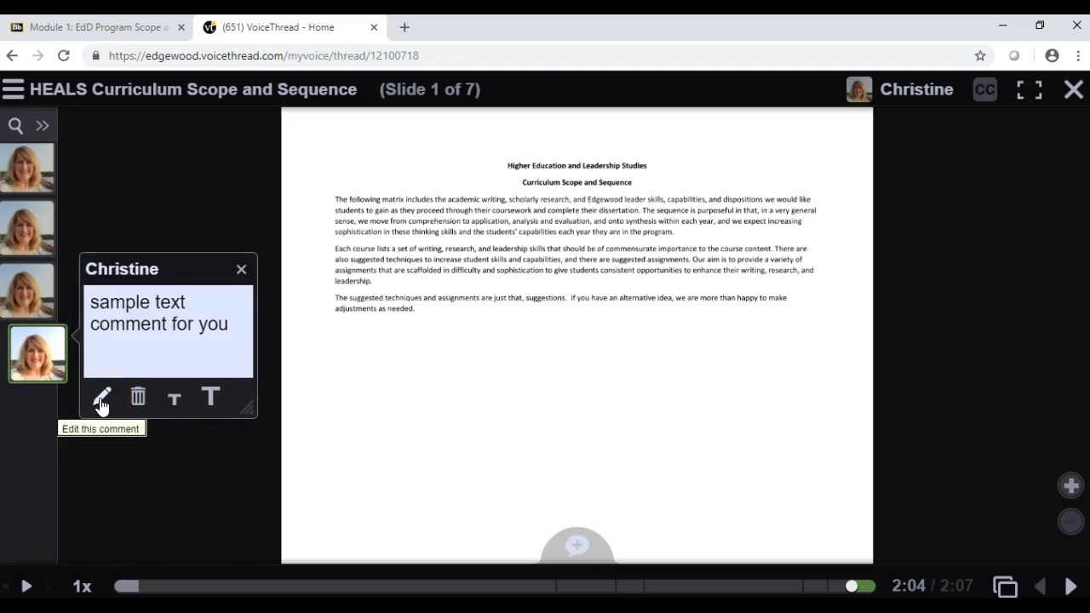
pyautogui.moveTo(137, 396)
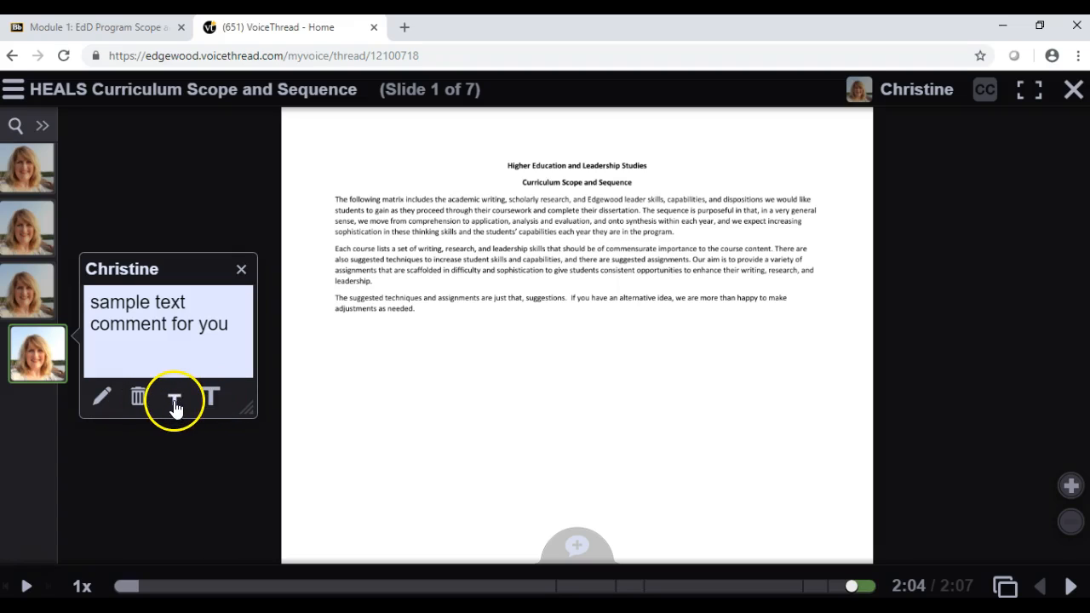
pyautogui.moveTo(210, 398)
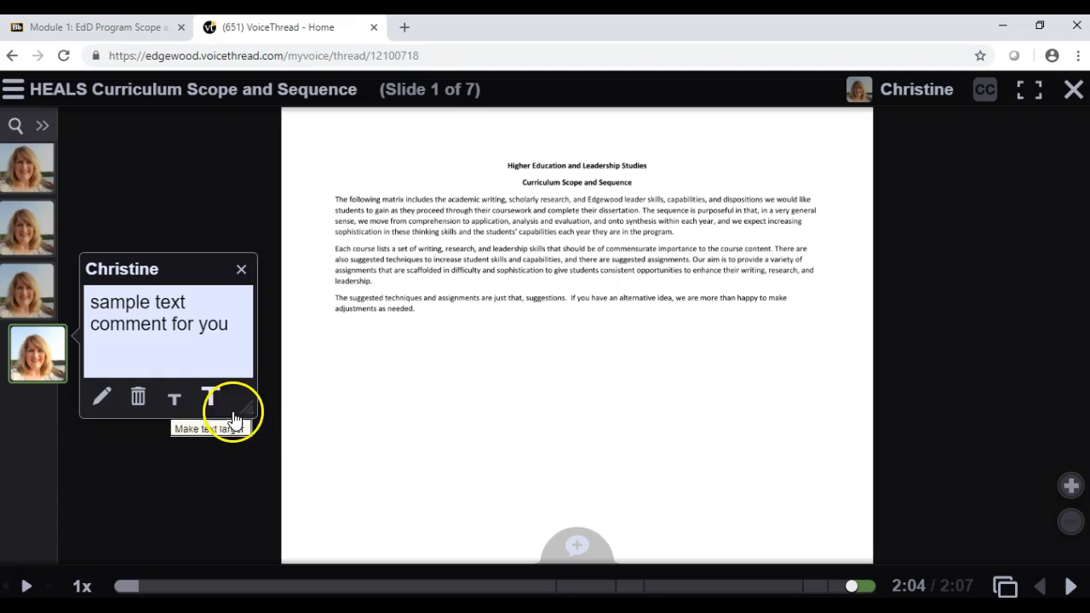
pyautogui.click(235, 397)
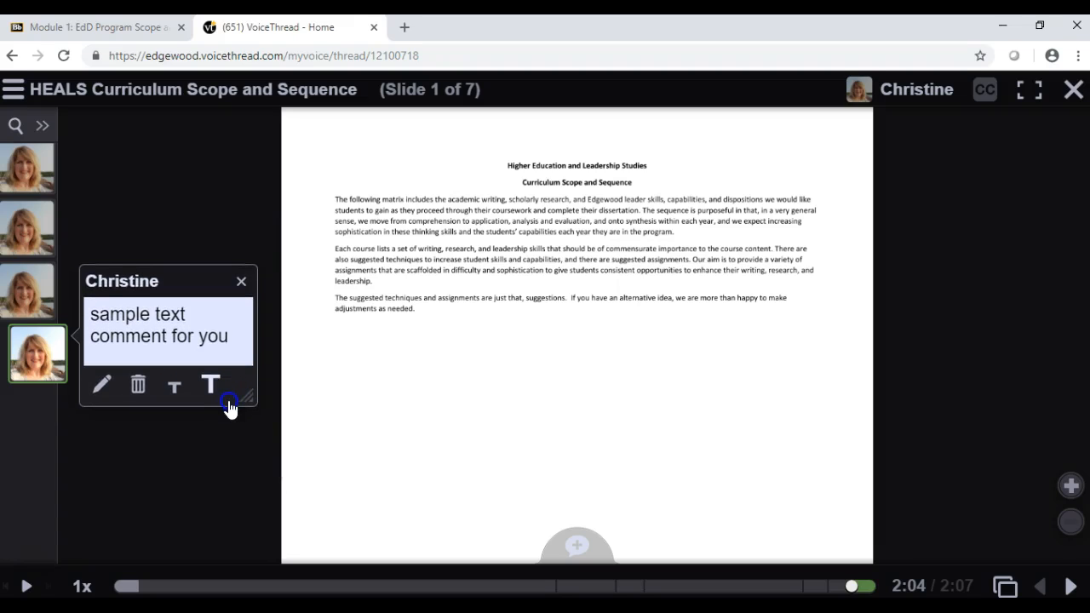
pyautogui.moveTo(210, 384)
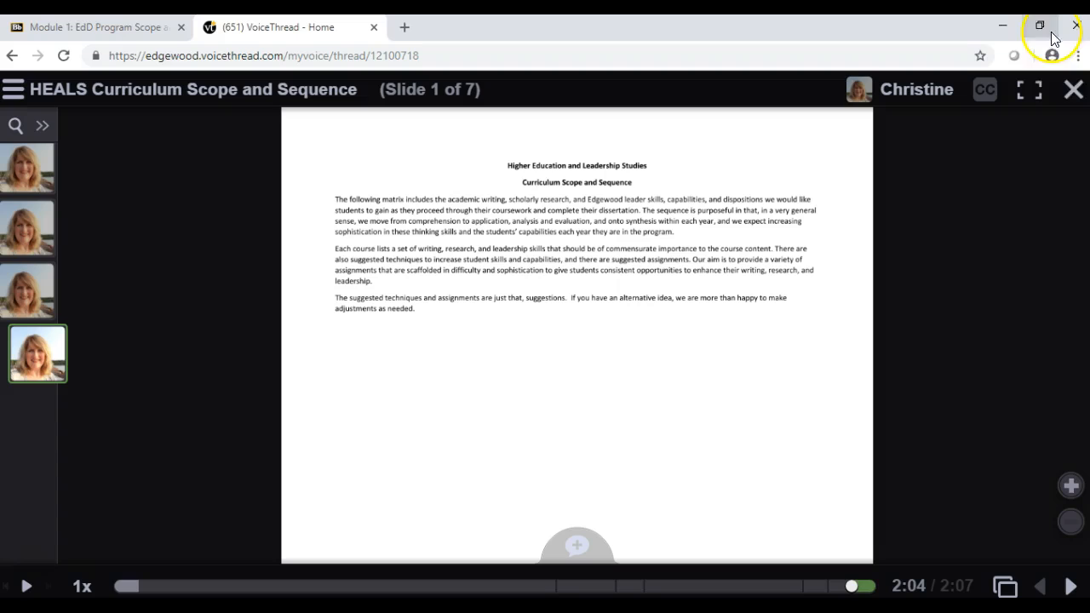
pyautogui.moveTo(372, 34)
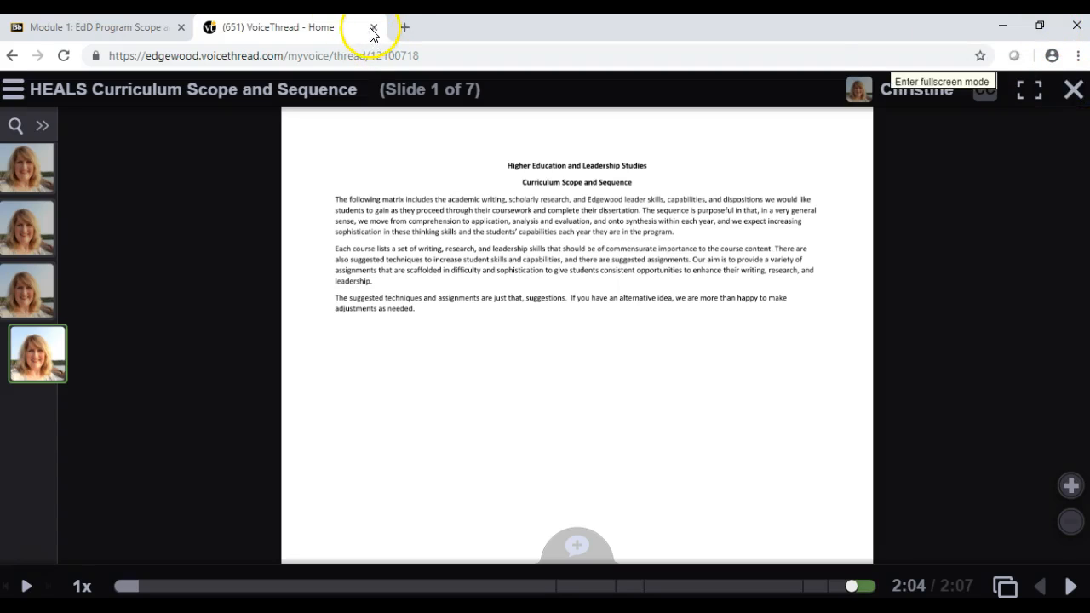
# - Switch back to the Blackboard 'Module 1: EdD Program Scope and Sequence' tab
pyautogui.click(85, 27)
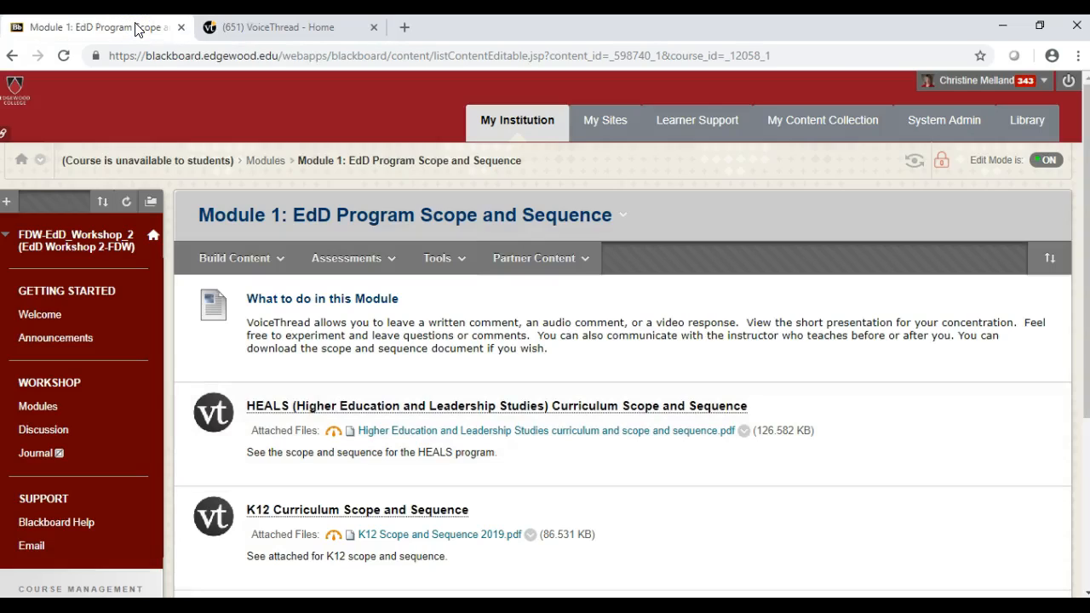